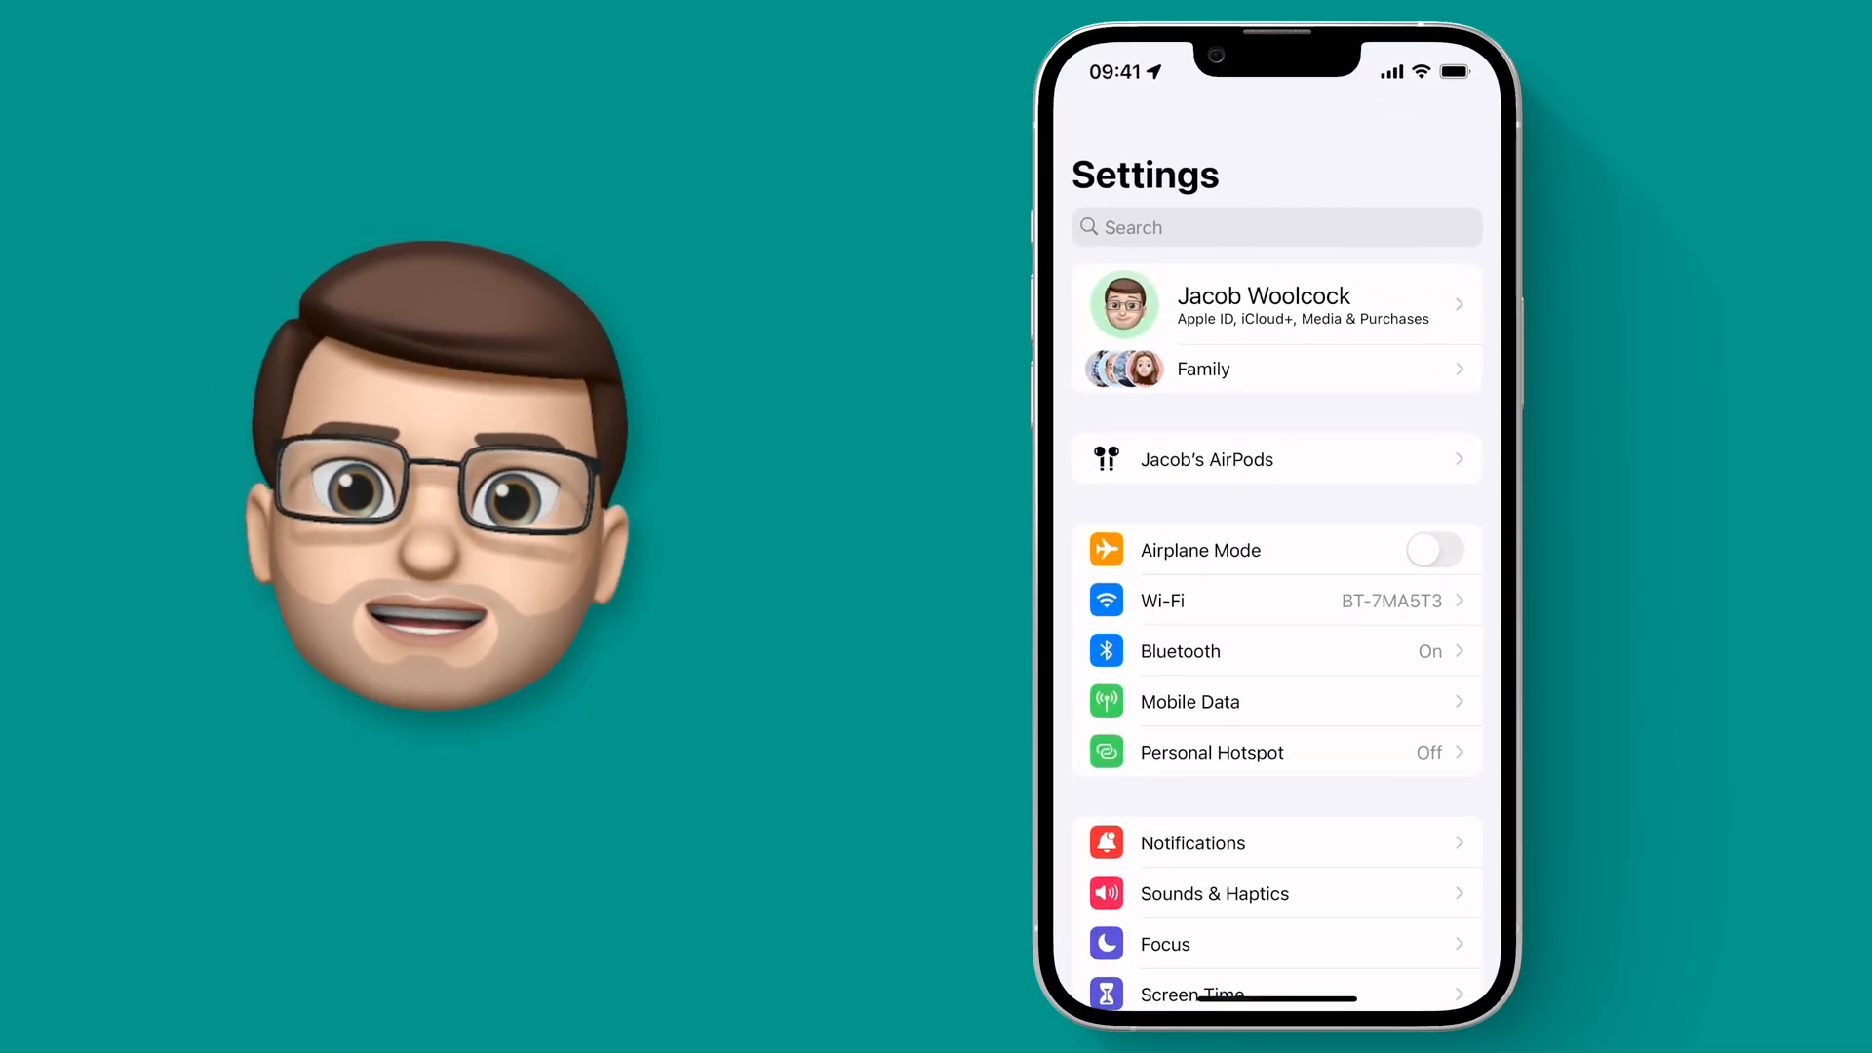
Open Sounds & Haptics and scroll down toward Keyboard Feedback
click(1213, 893)
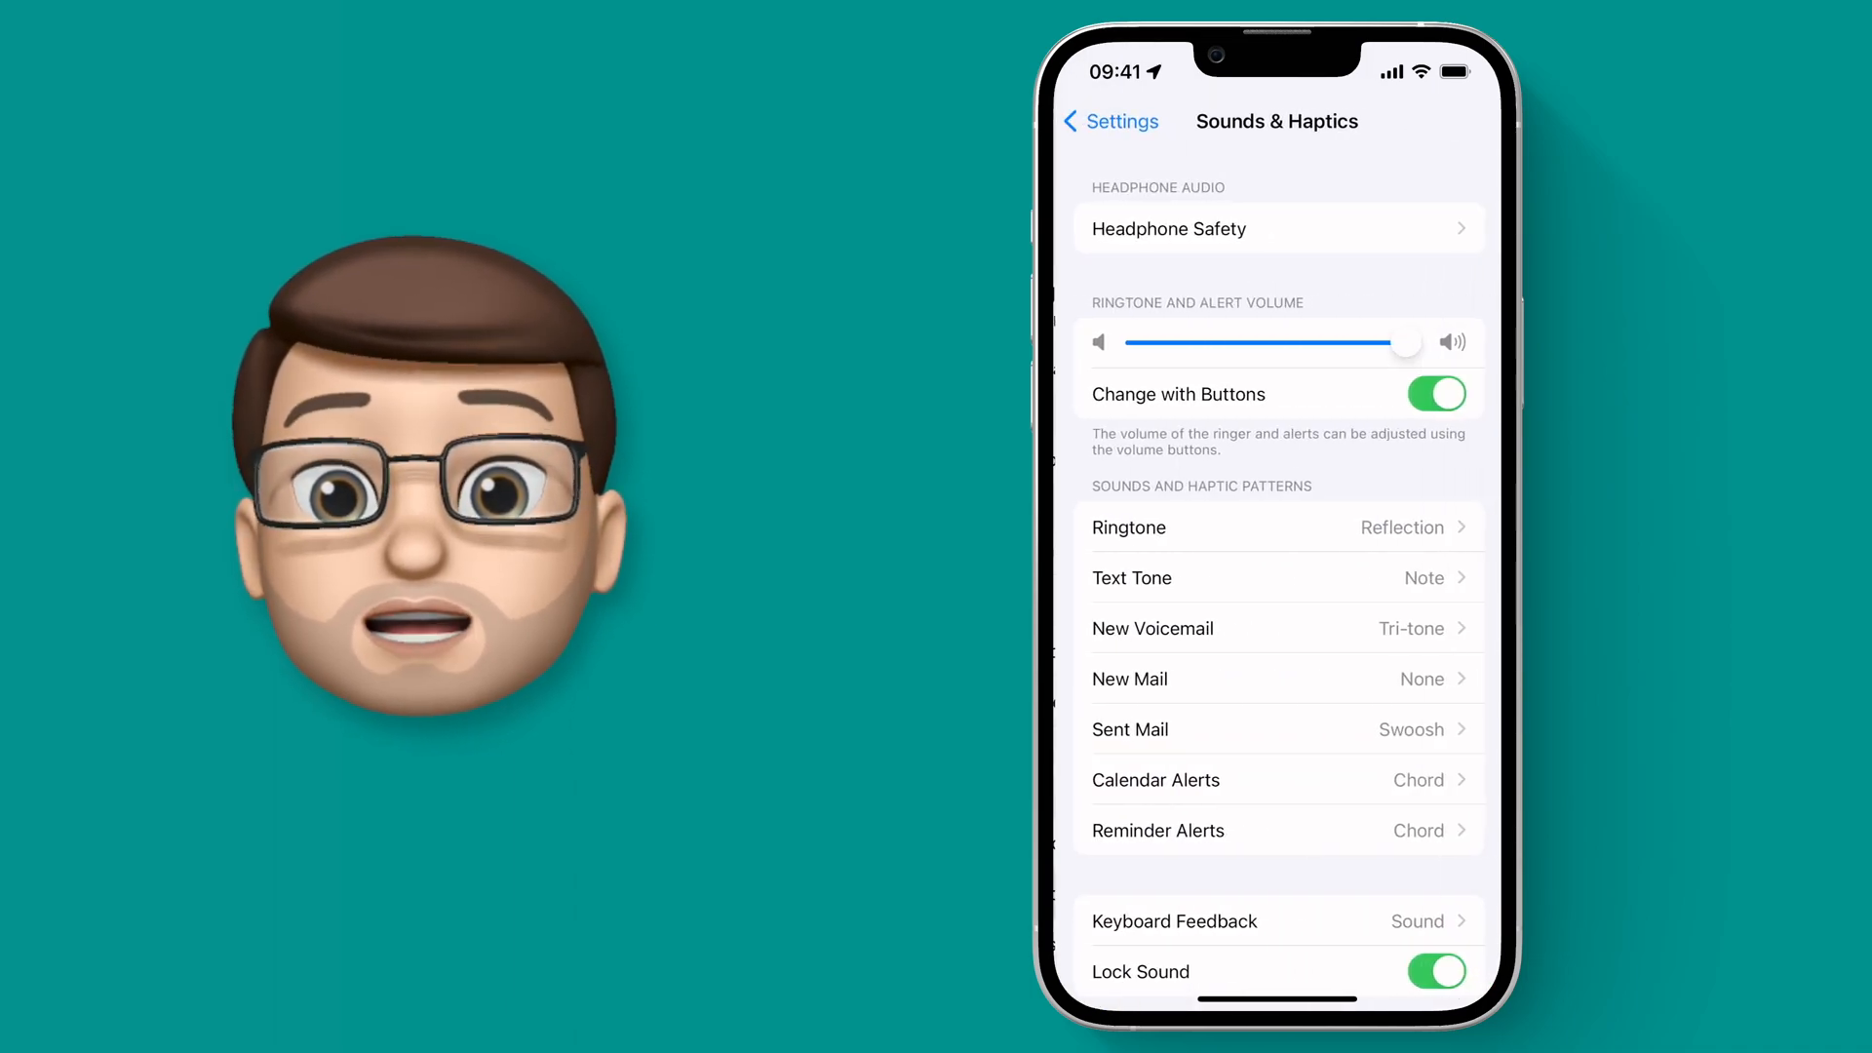
scroll(down, 3)
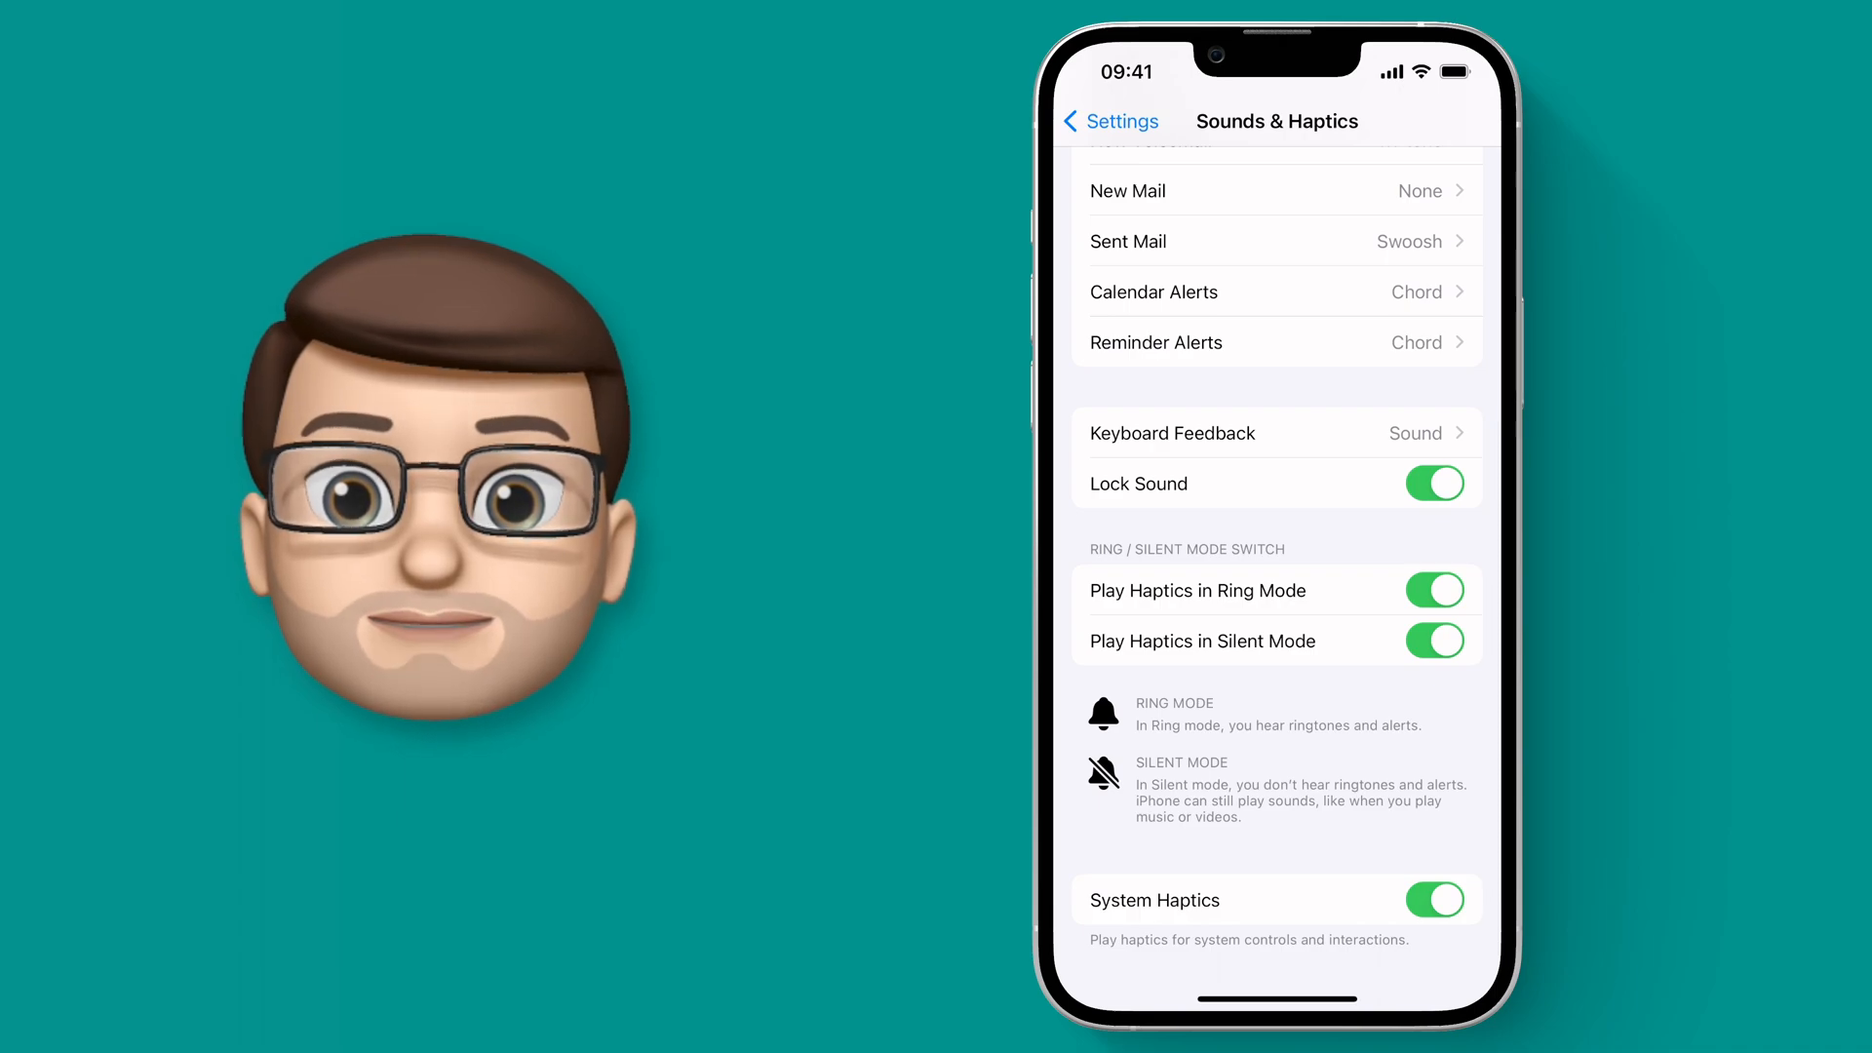
Enable the Haptic toggle under Keyboard Feedback, then open Notes to test it
click(1276, 432)
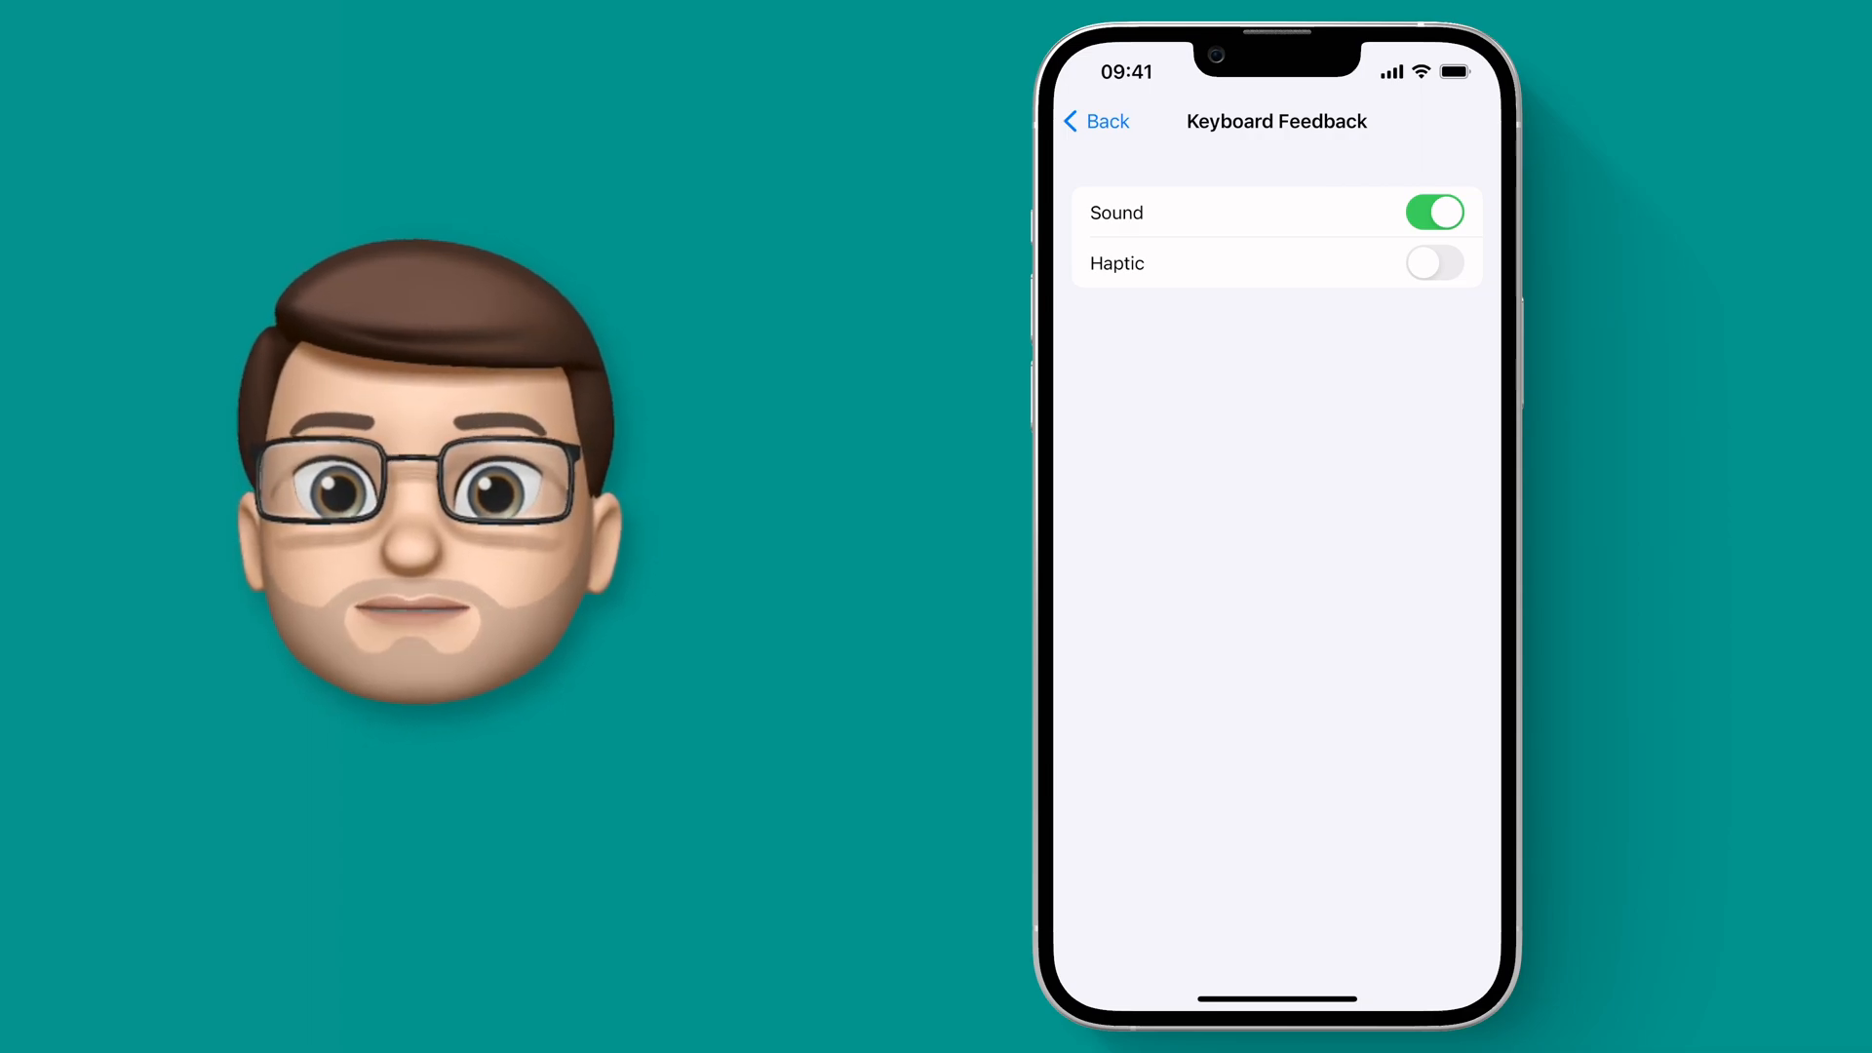
click(1434, 262)
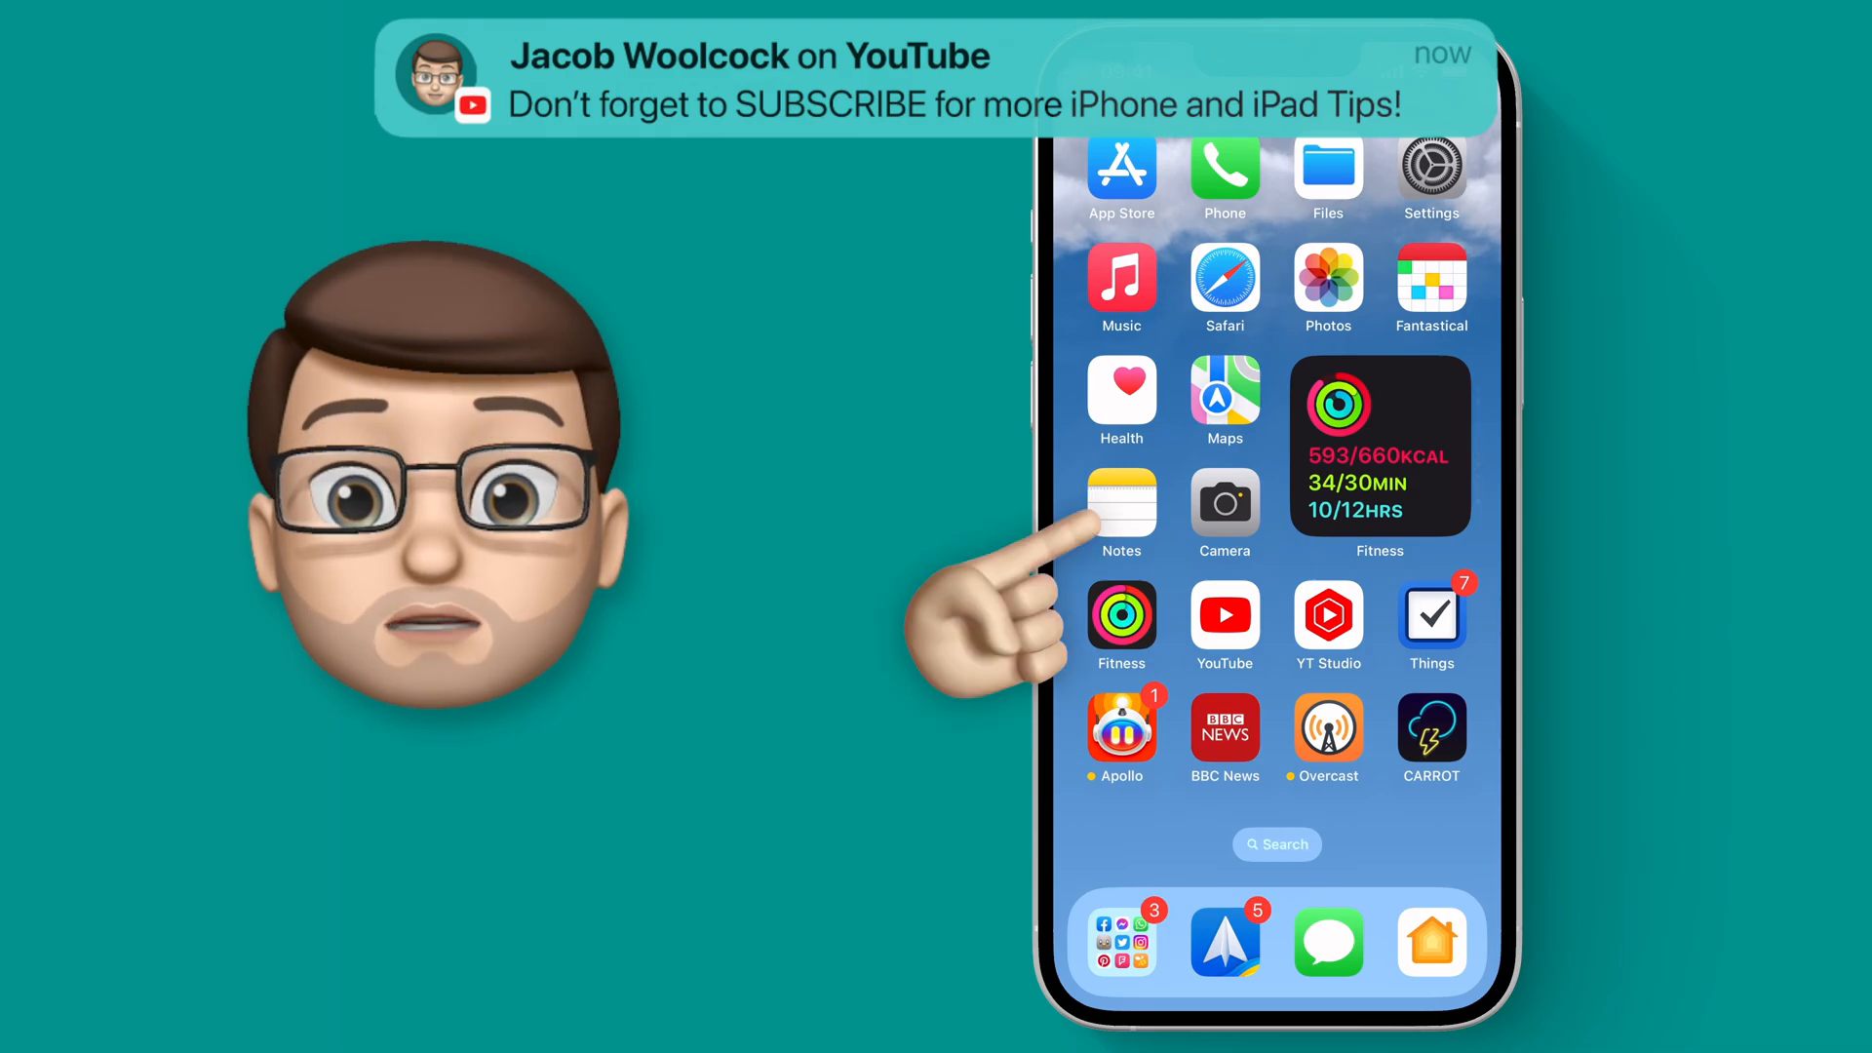
click(1120, 499)
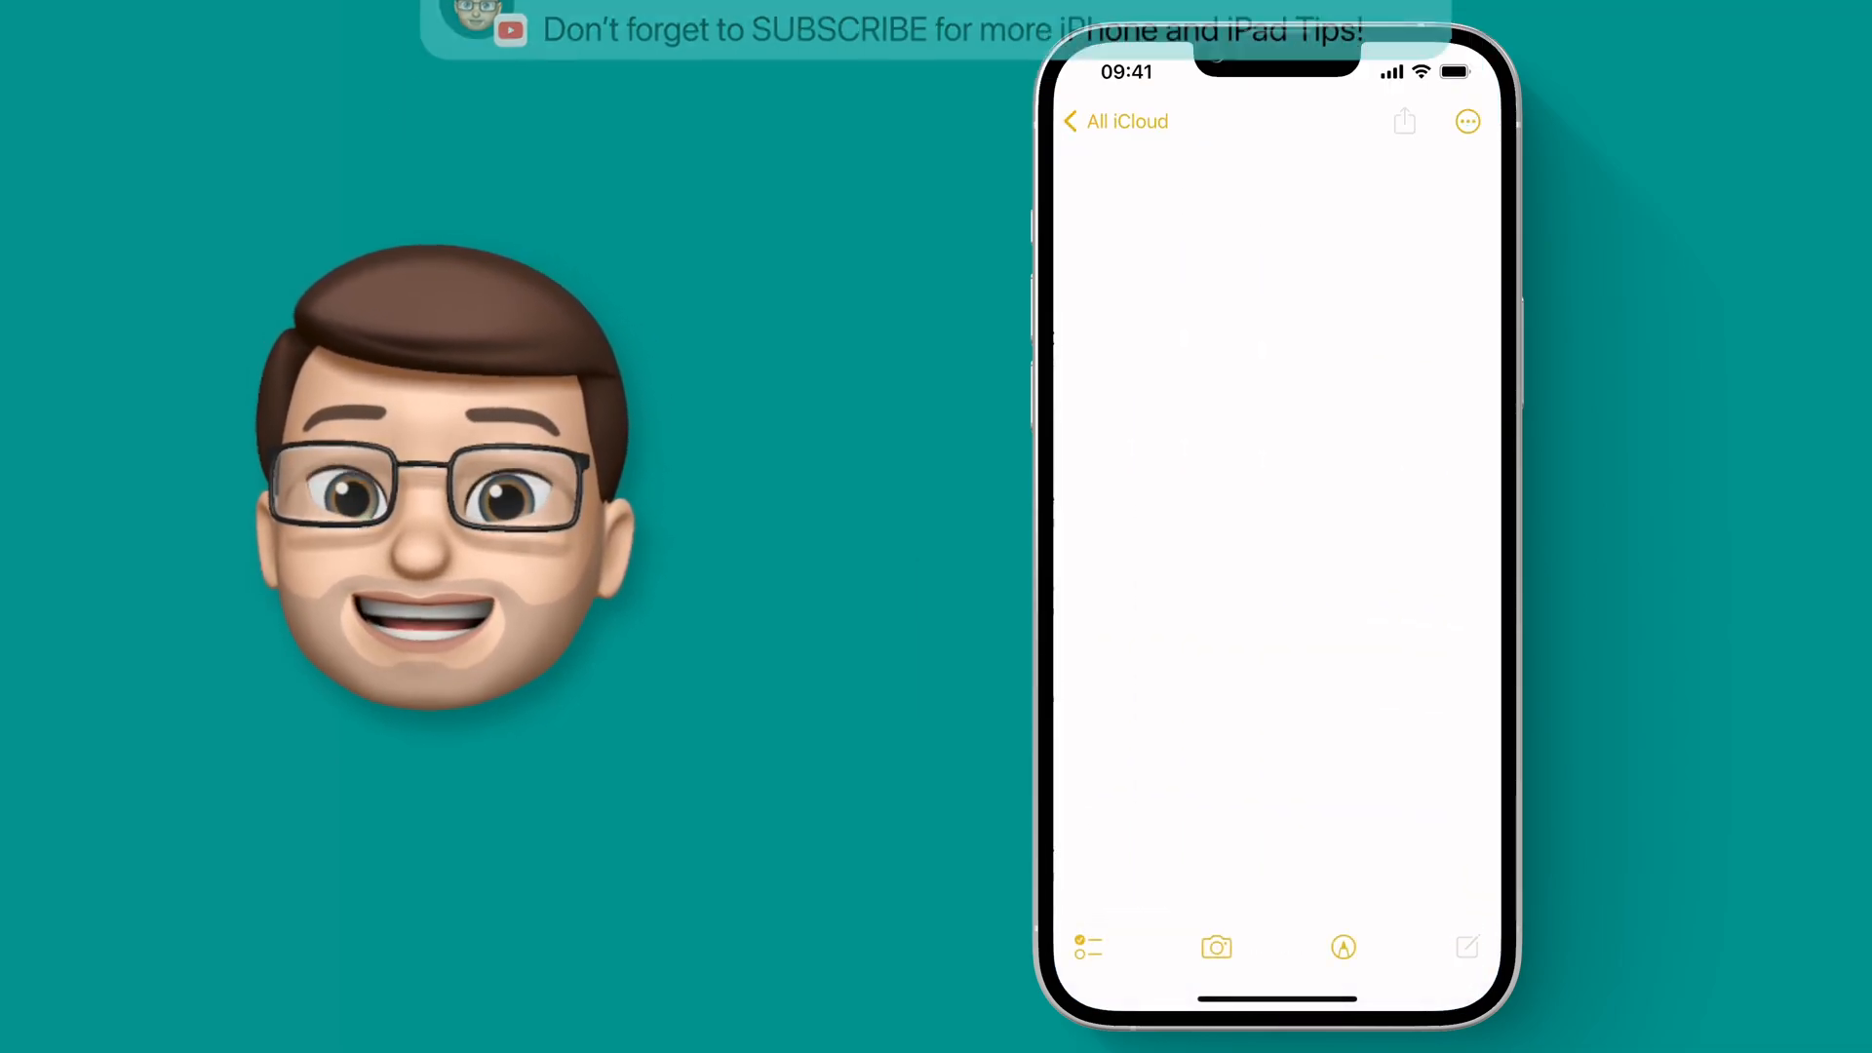
Type a note saying the keyboard now vibrates like a physical keyboard, then bring up emojis
text(My keyboard now has a slight vibration every time I press a key)
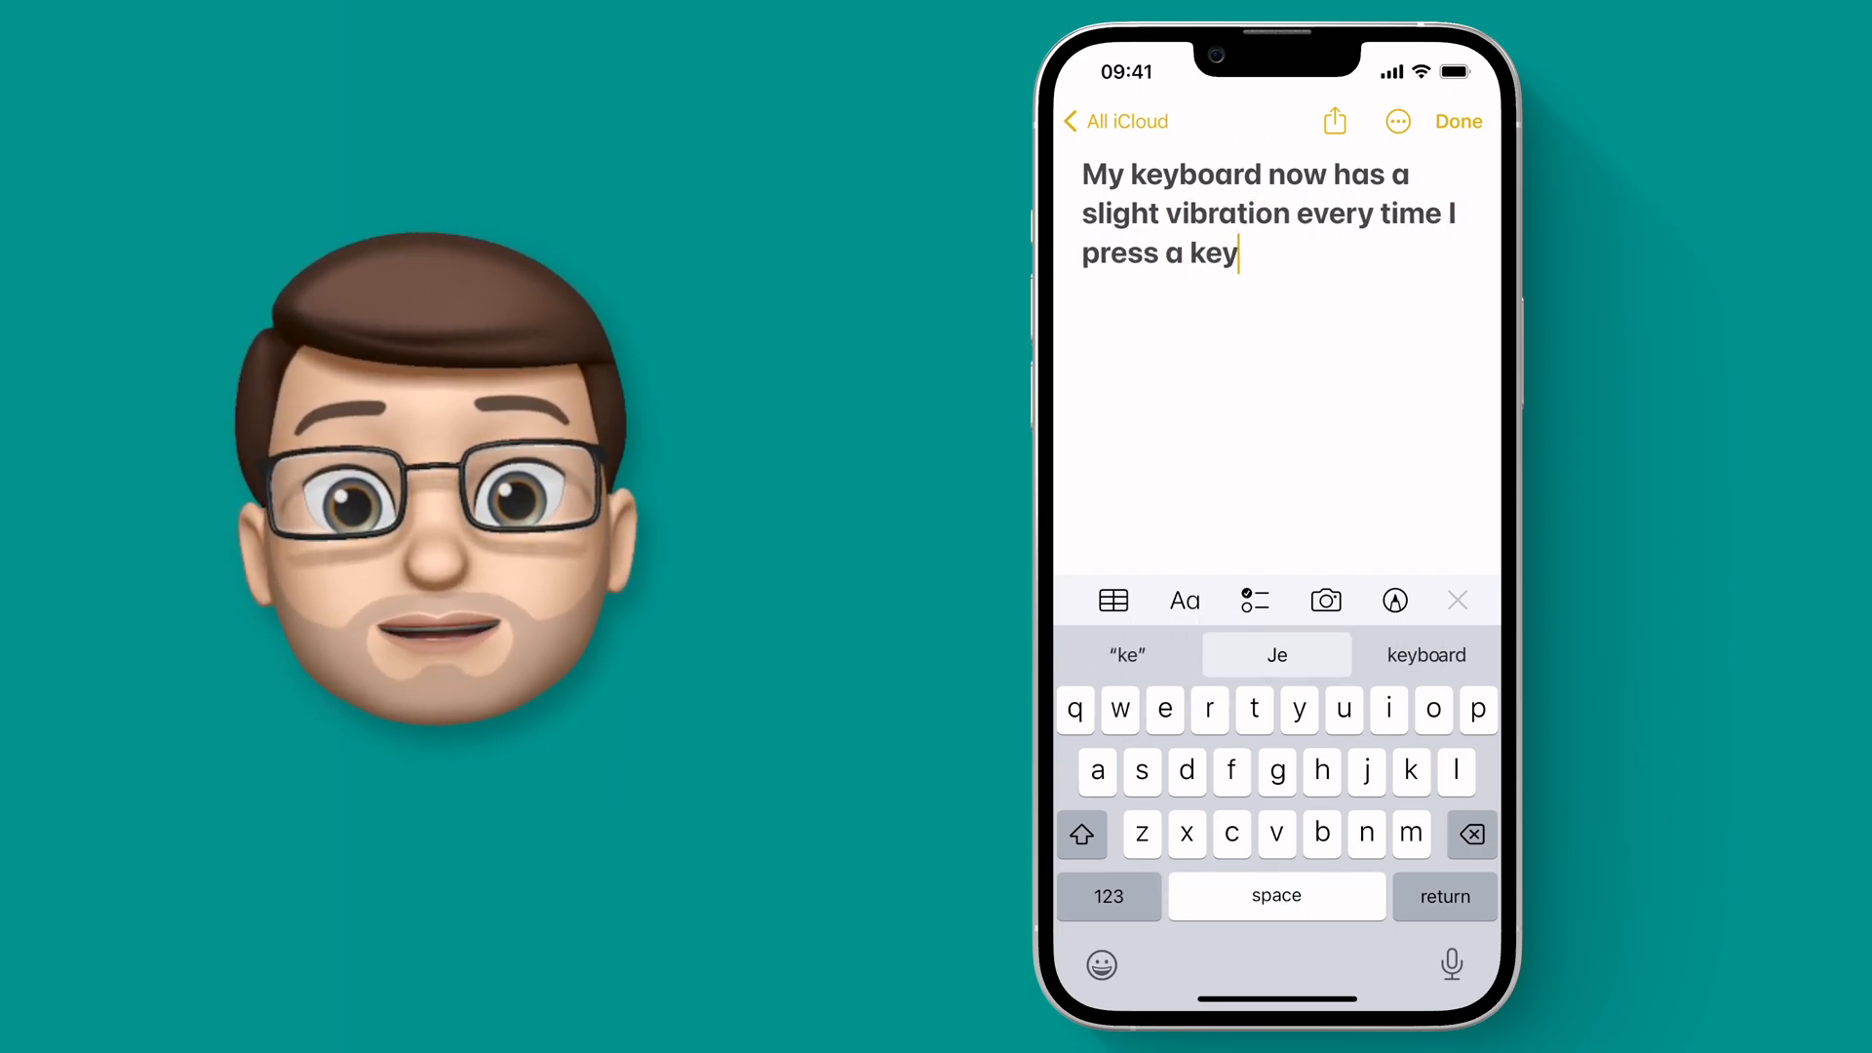
text(- which makes it feel more like a l)
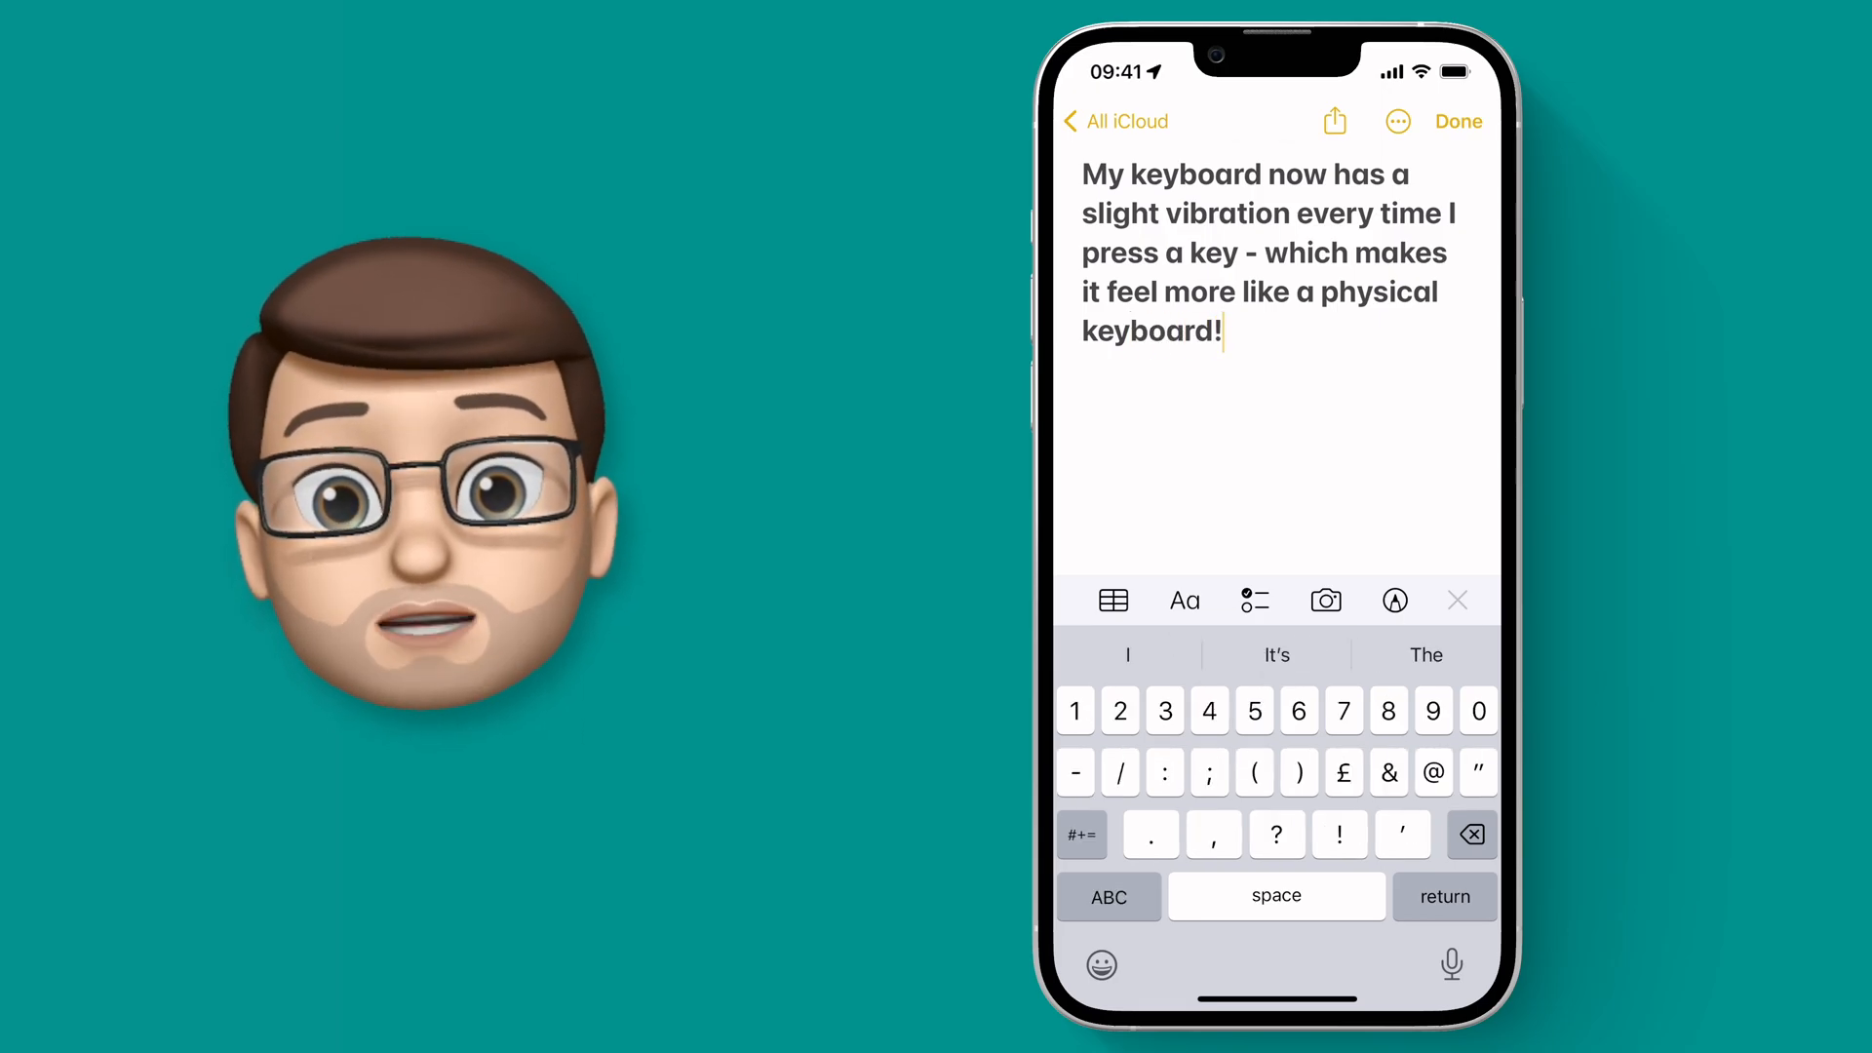
click(1098, 964)
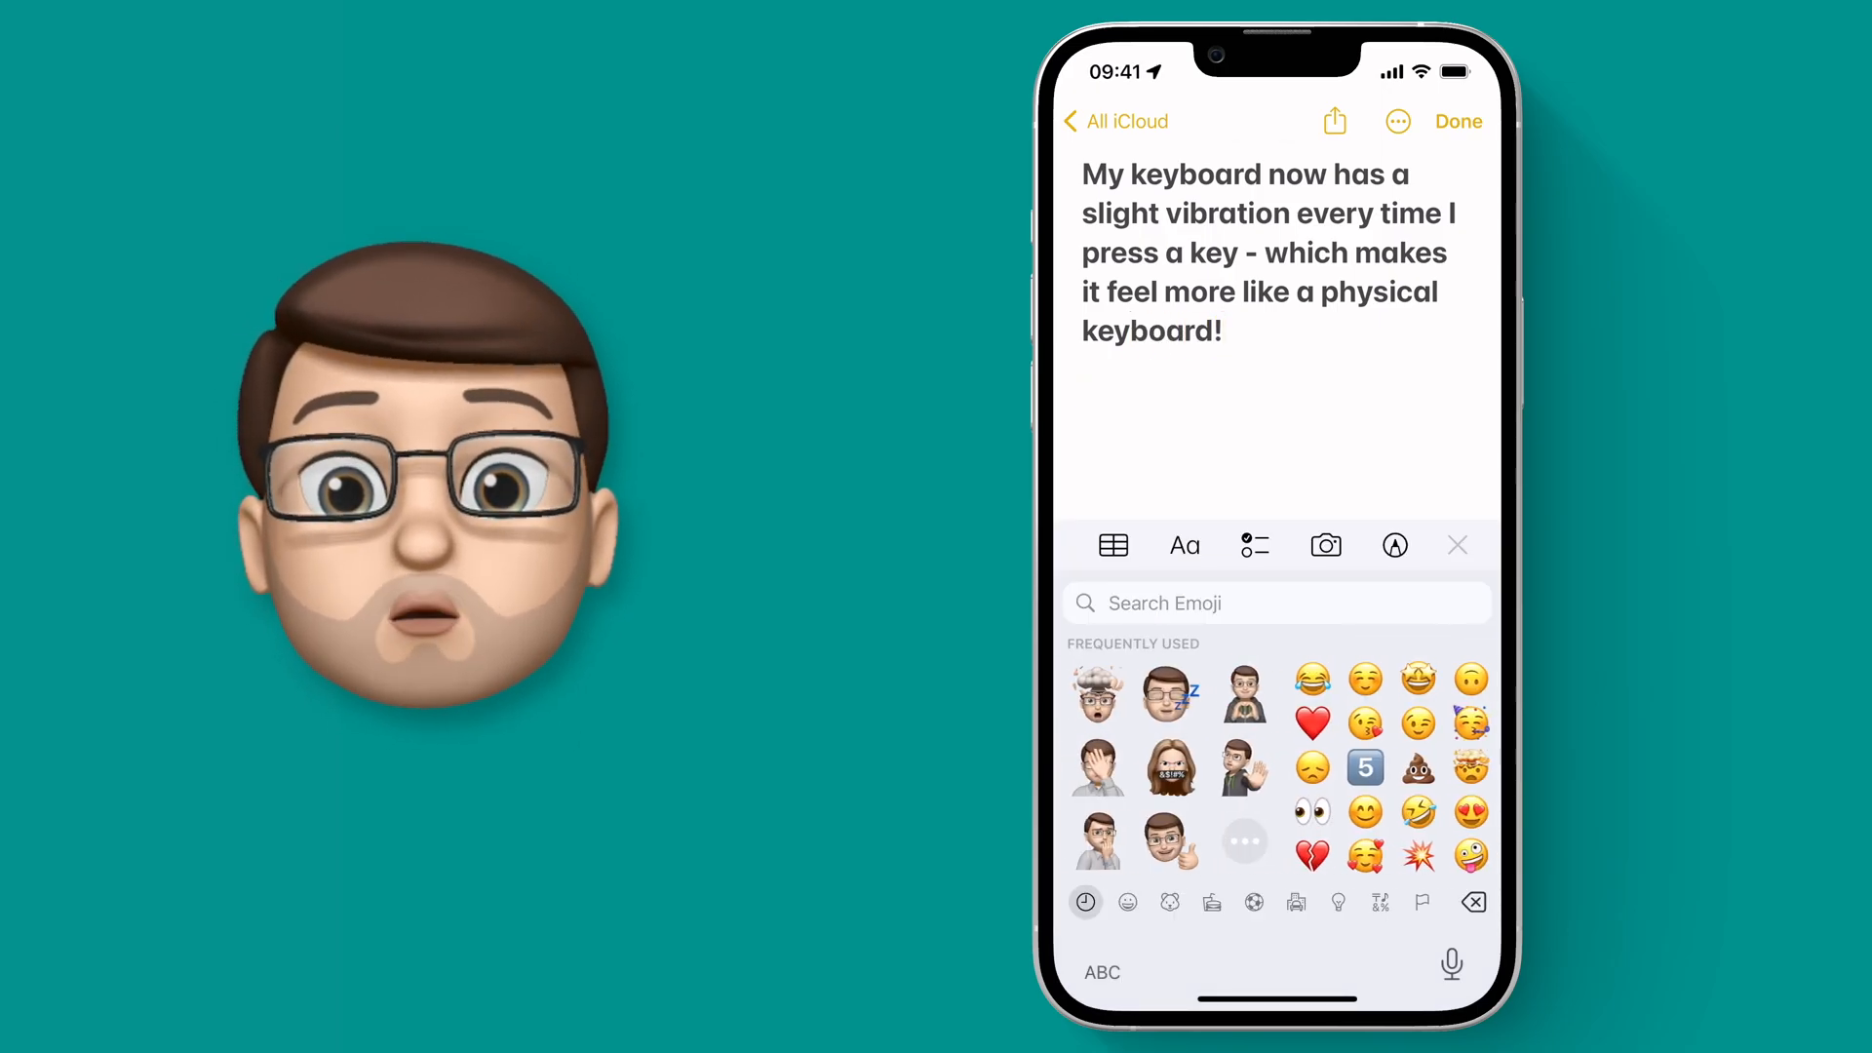